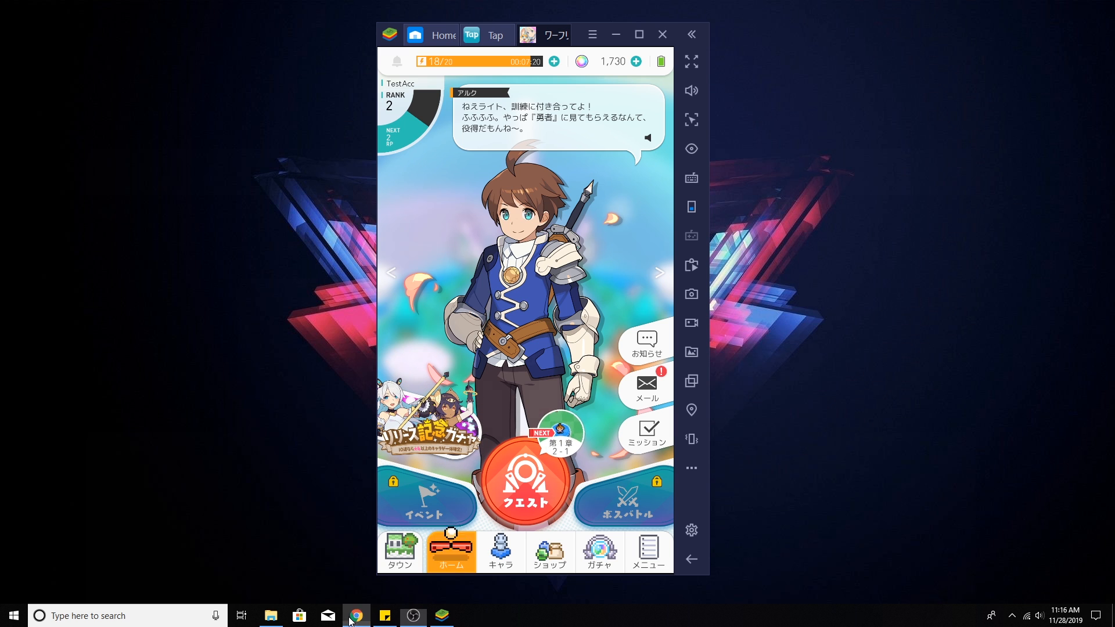
# Switch from the World Flipper home screen to Google Chrome on the taskbar
pyautogui.click(356, 615)
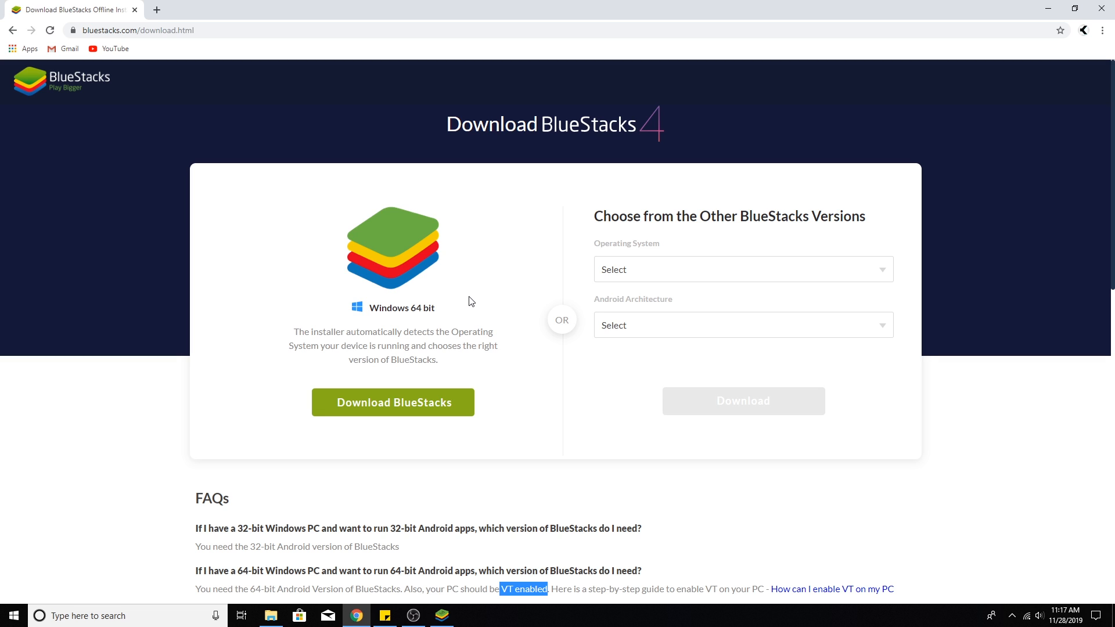
pyautogui.moveTo(397, 328)
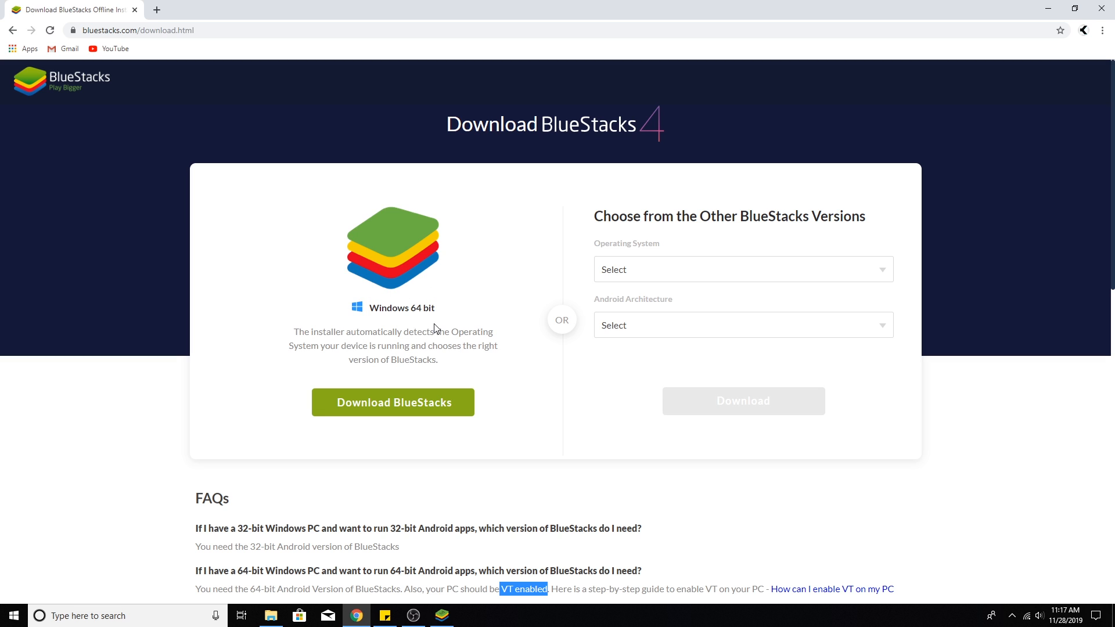
pyautogui.moveTo(276, 398)
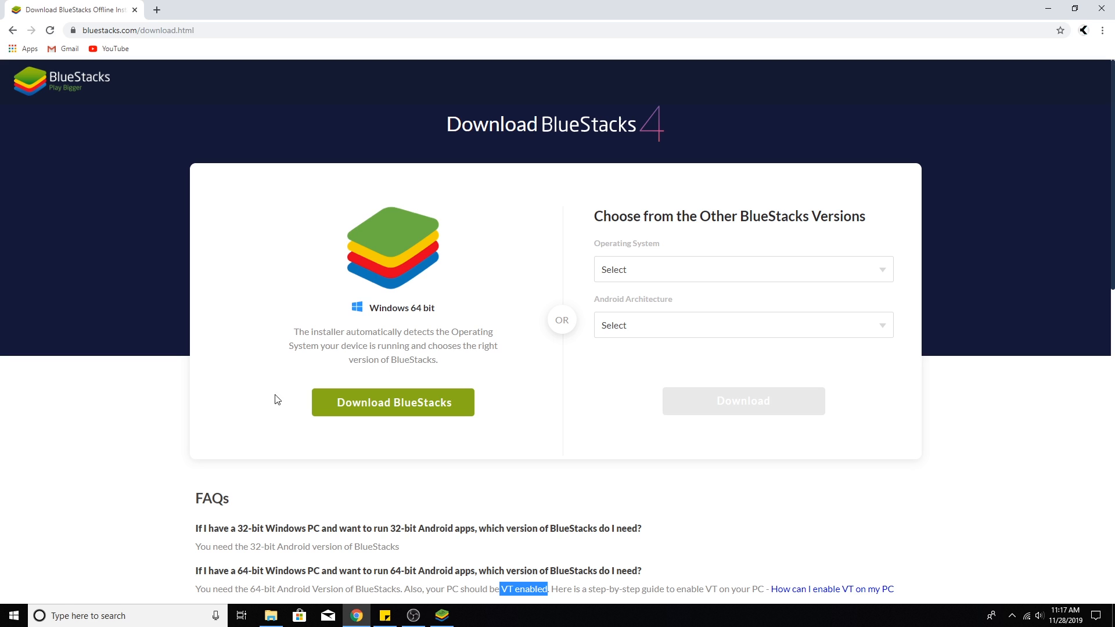
# Scroll the BlueStacks download page down to the FAQ answers about VT and 64-bit versions
pyautogui.scroll(-3)
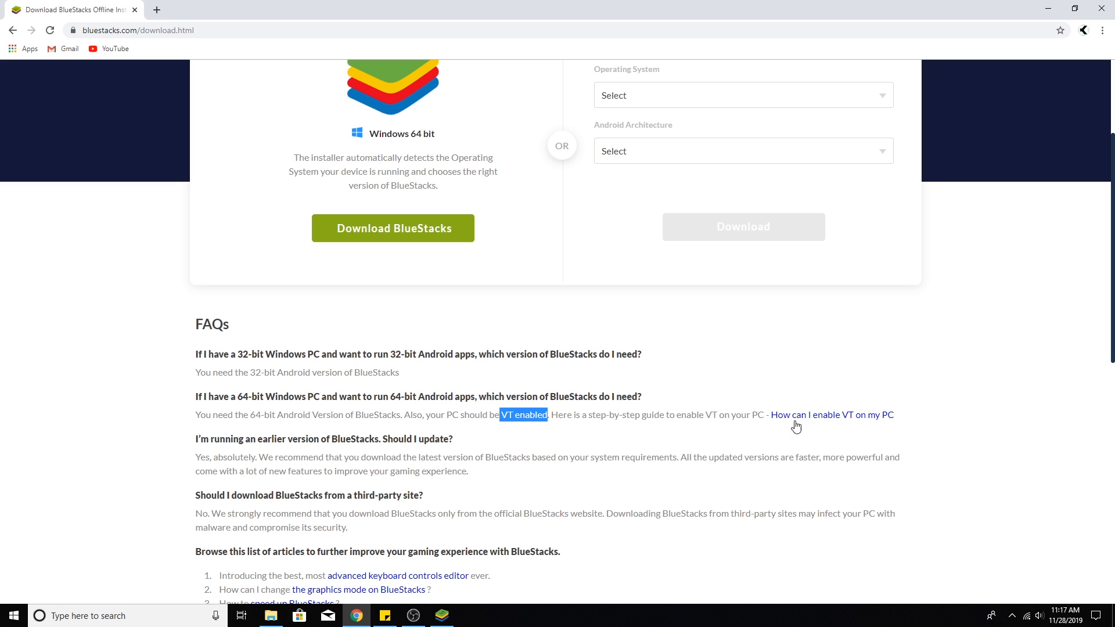
pyautogui.moveTo(850, 437)
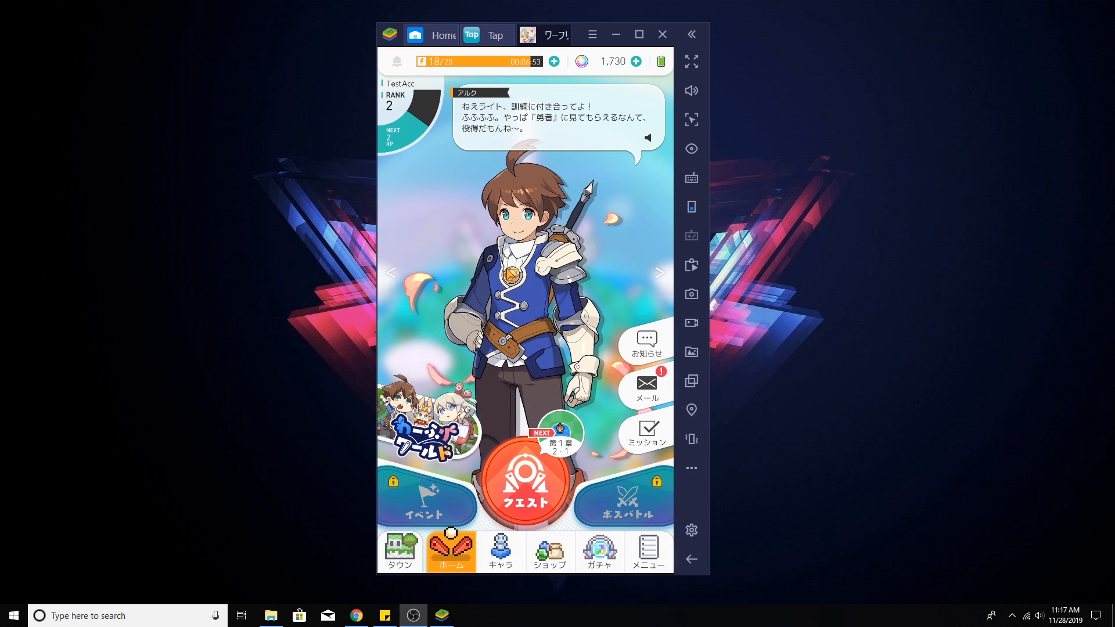
pyautogui.click(591, 34)
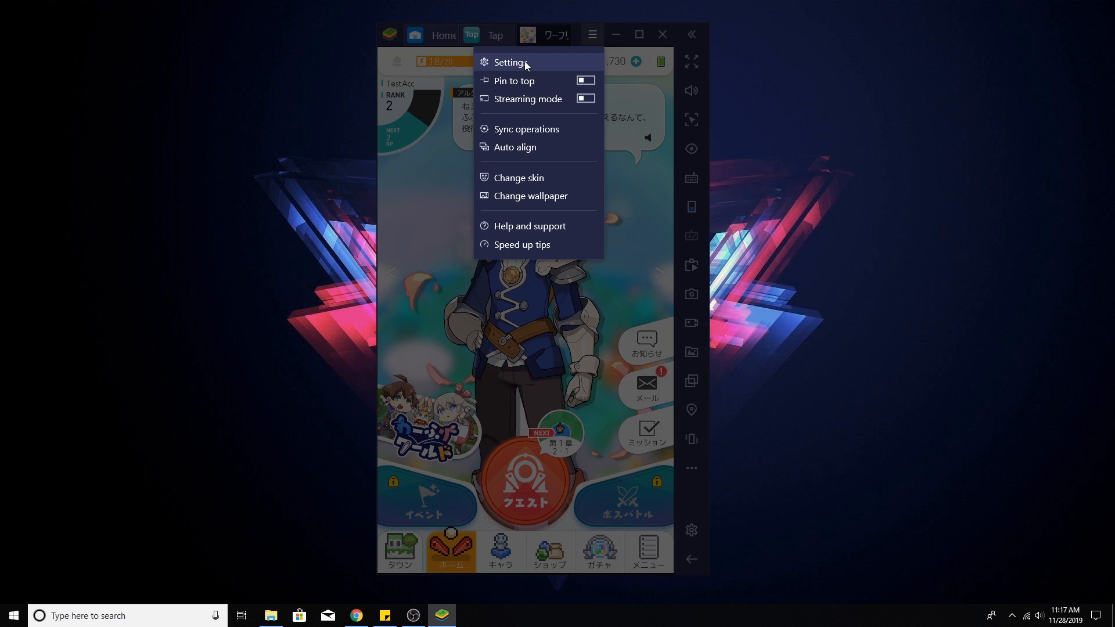
pyautogui.click(510, 62)
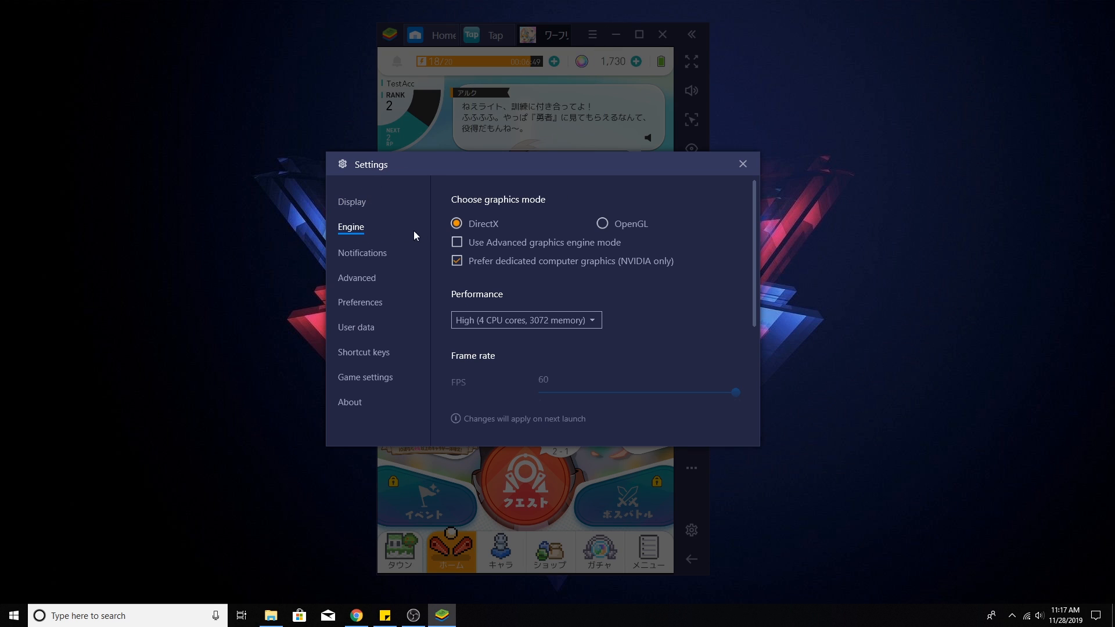
pyautogui.moveTo(618, 222)
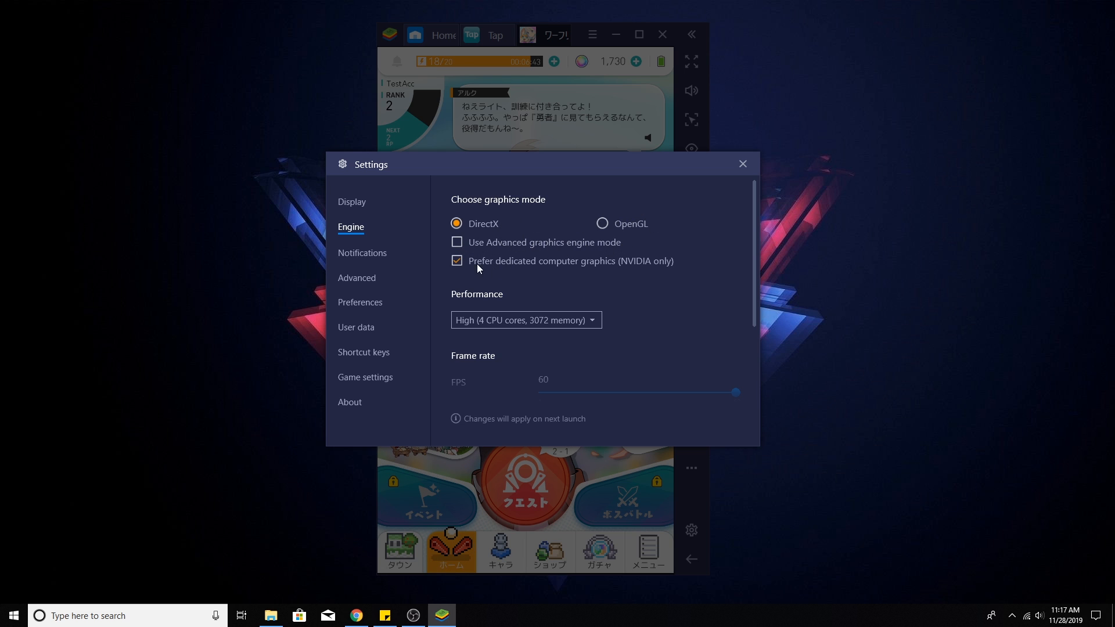
pyautogui.moveTo(454, 267)
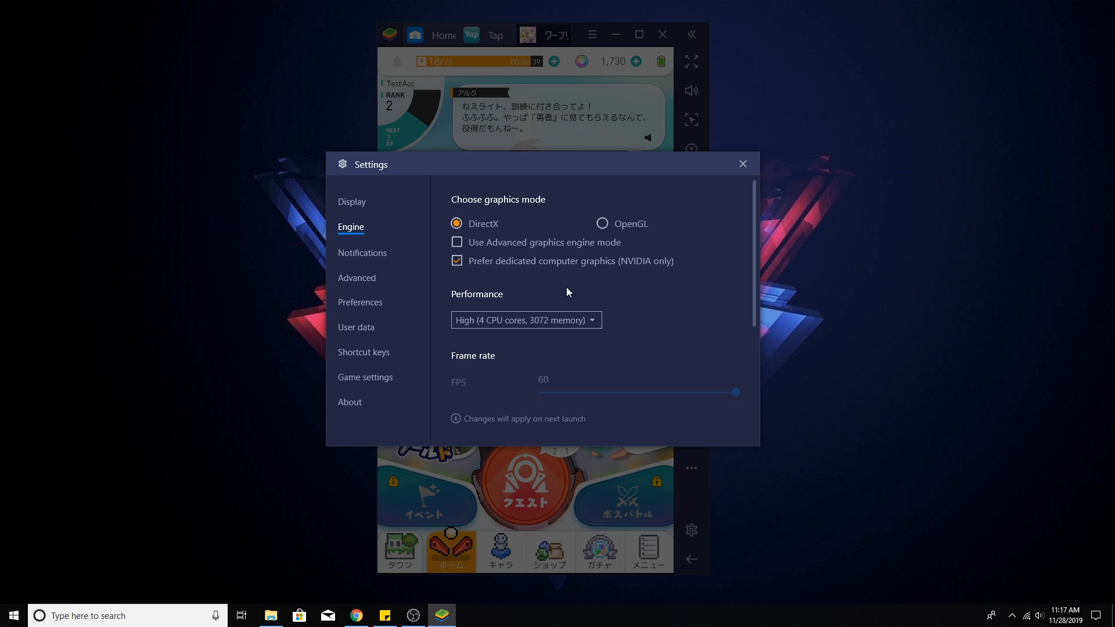
pyautogui.scroll(-3)
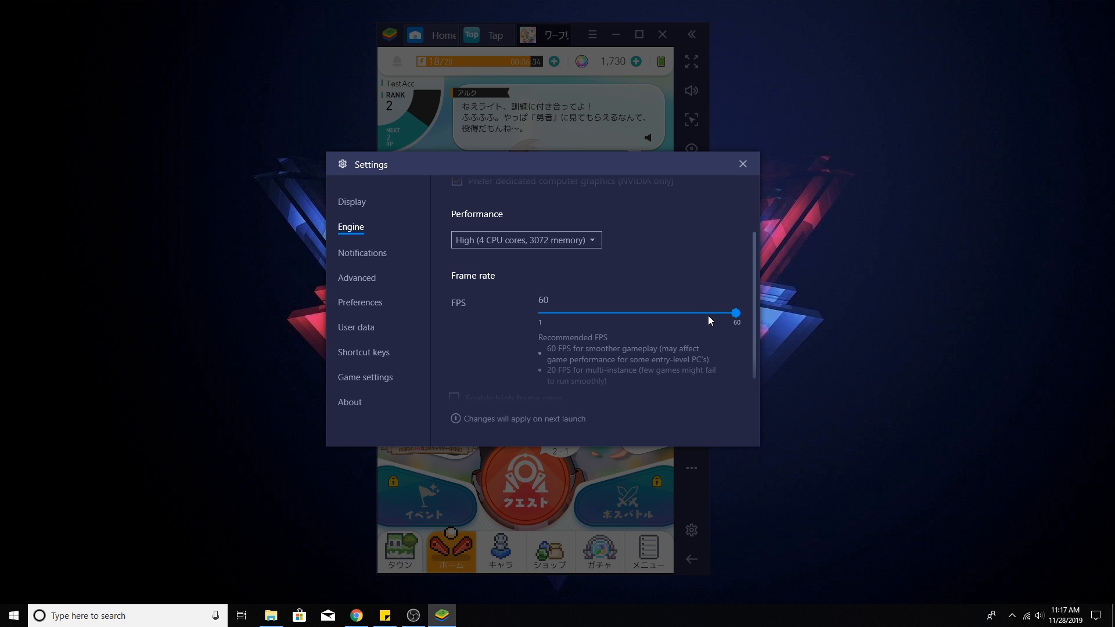
pyautogui.moveTo(745, 169)
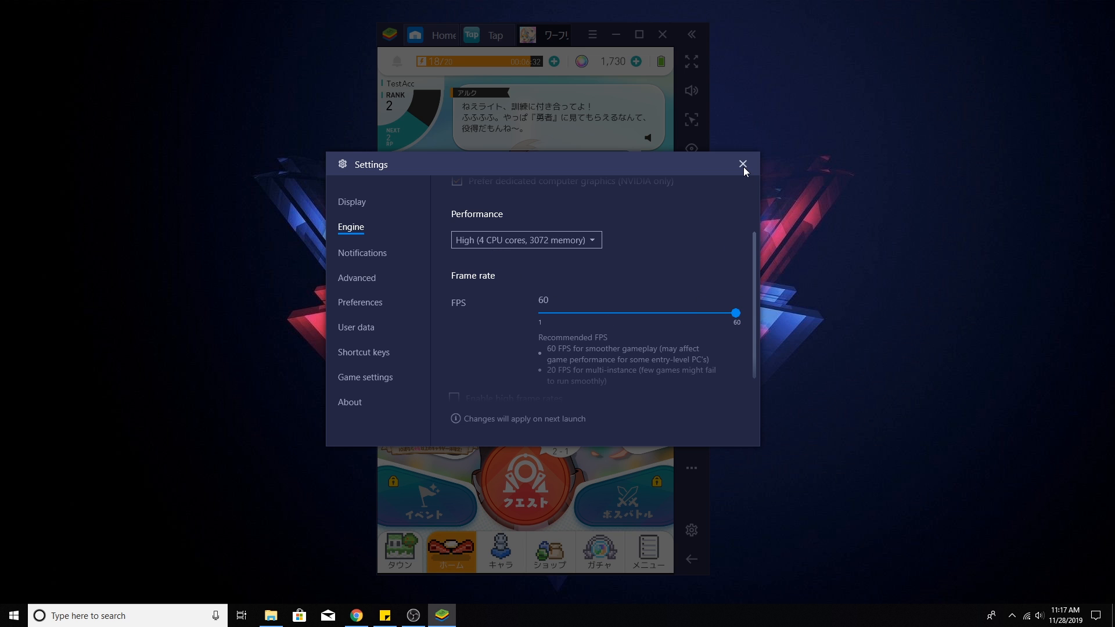
pyautogui.click(743, 163)
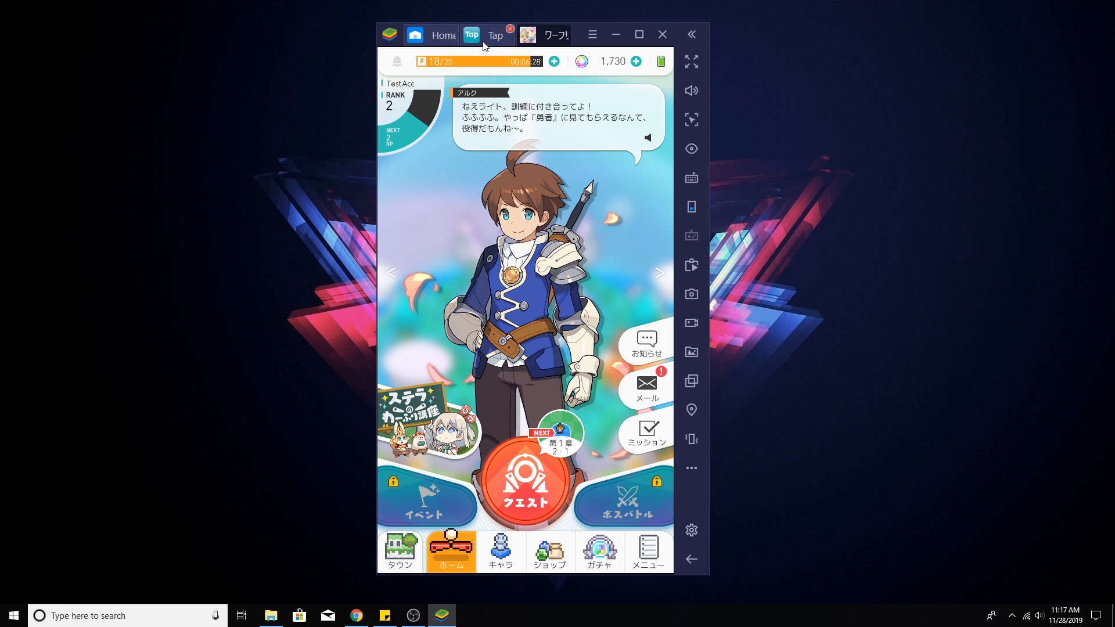
# View the World Flipper page, then enter the quest map showing Chapter 1 at 14% clear rate
pyautogui.click(495, 35)
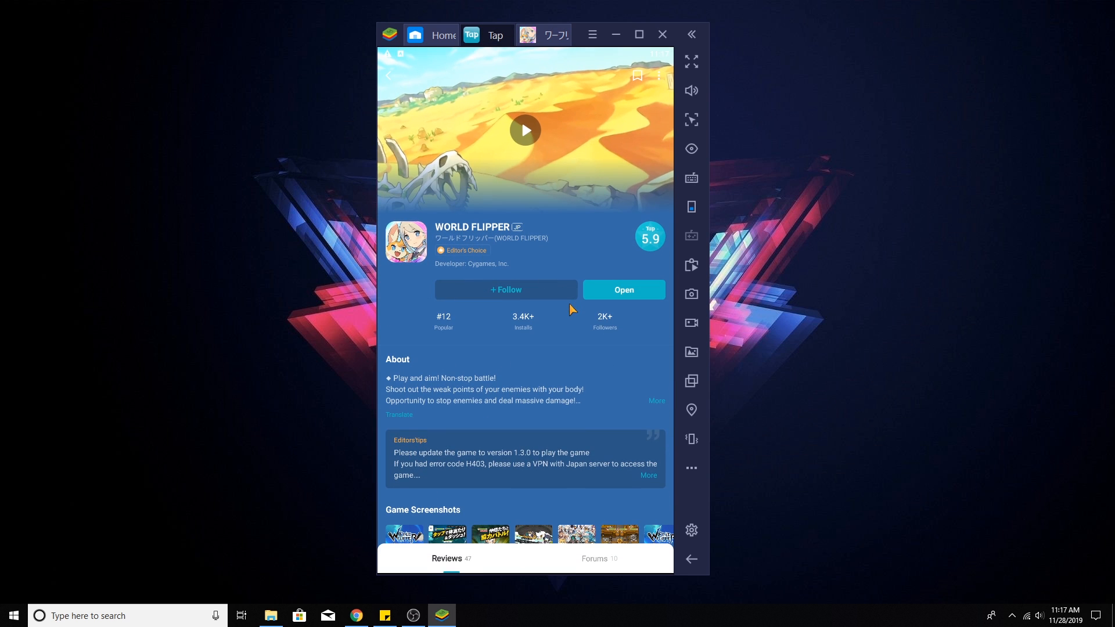
pyautogui.moveTo(544, 265)
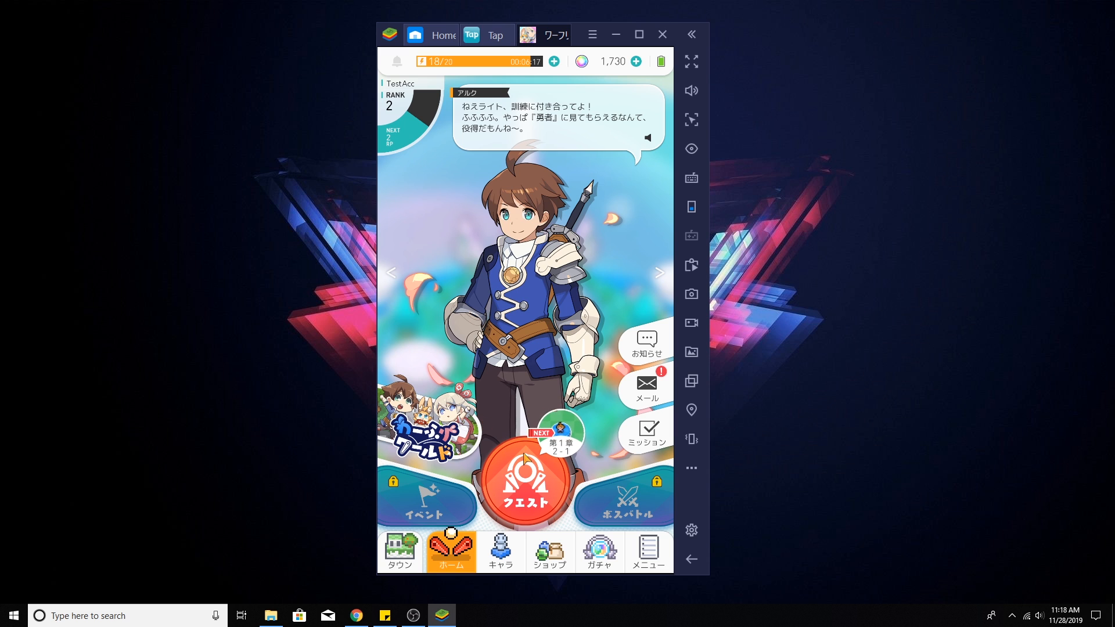
pyautogui.click(525, 483)
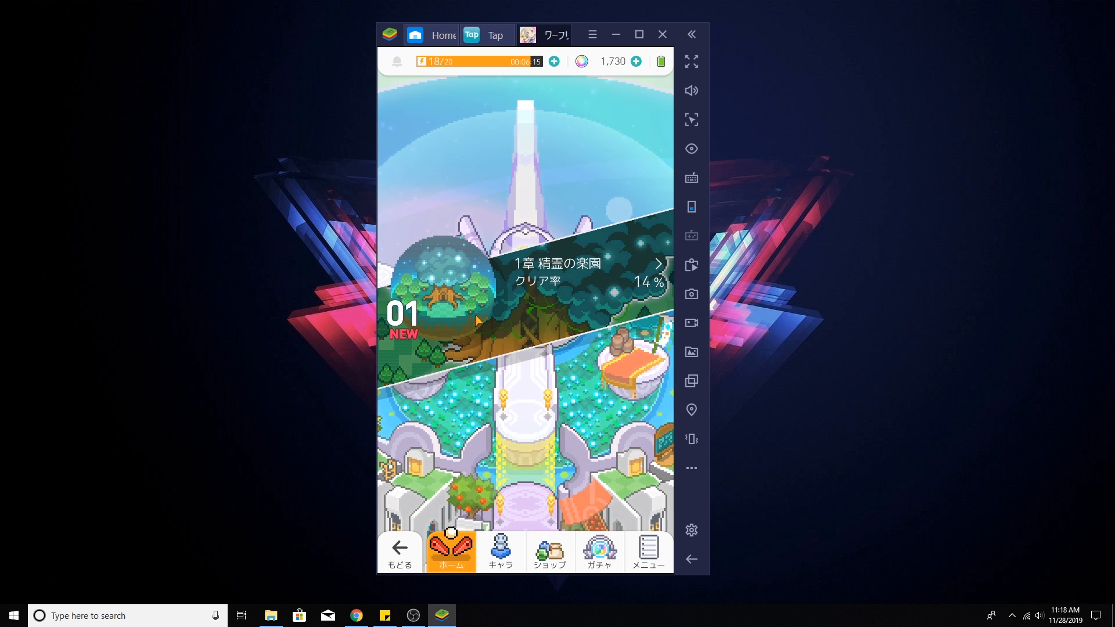